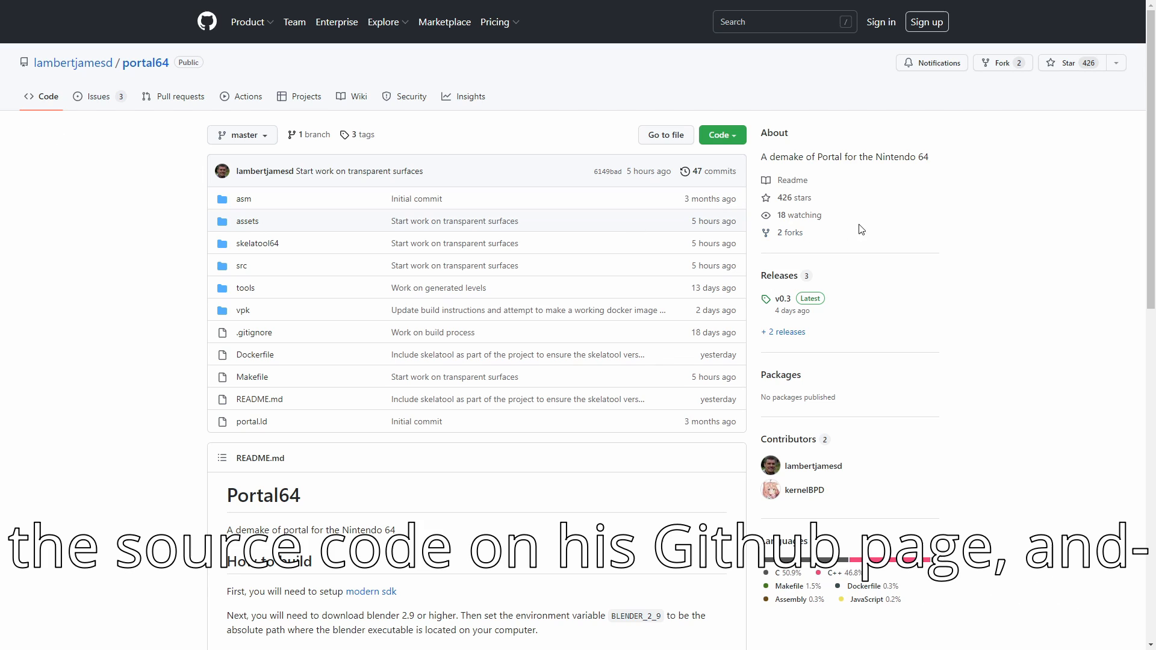
scroll(down, 3)
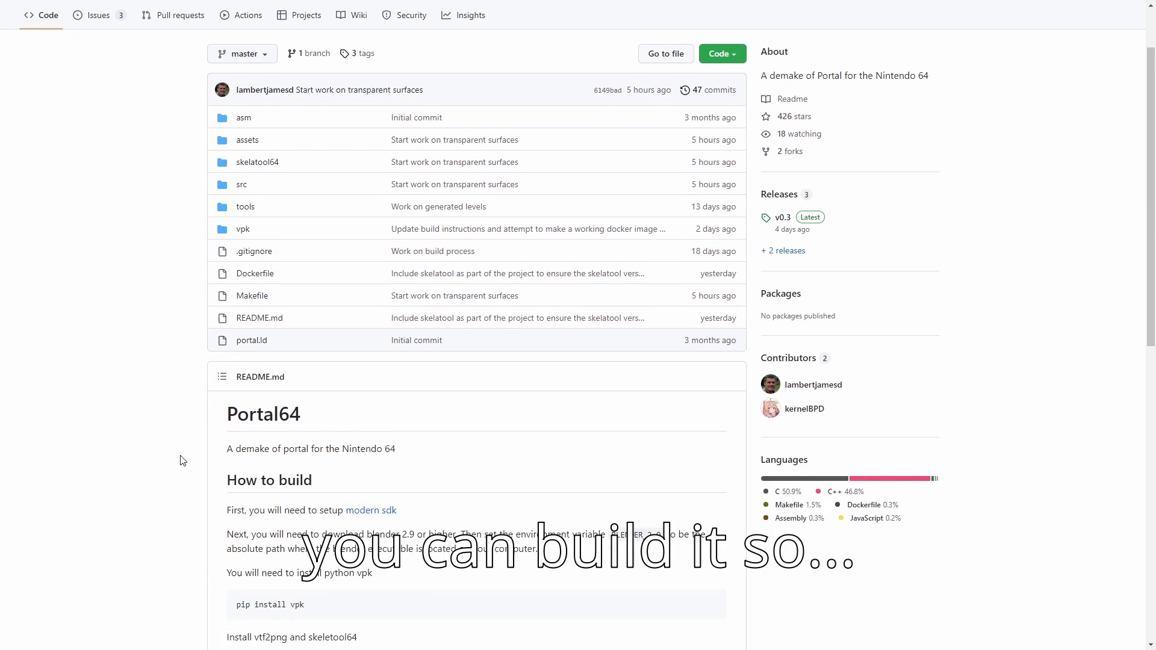
scroll(down, 3)
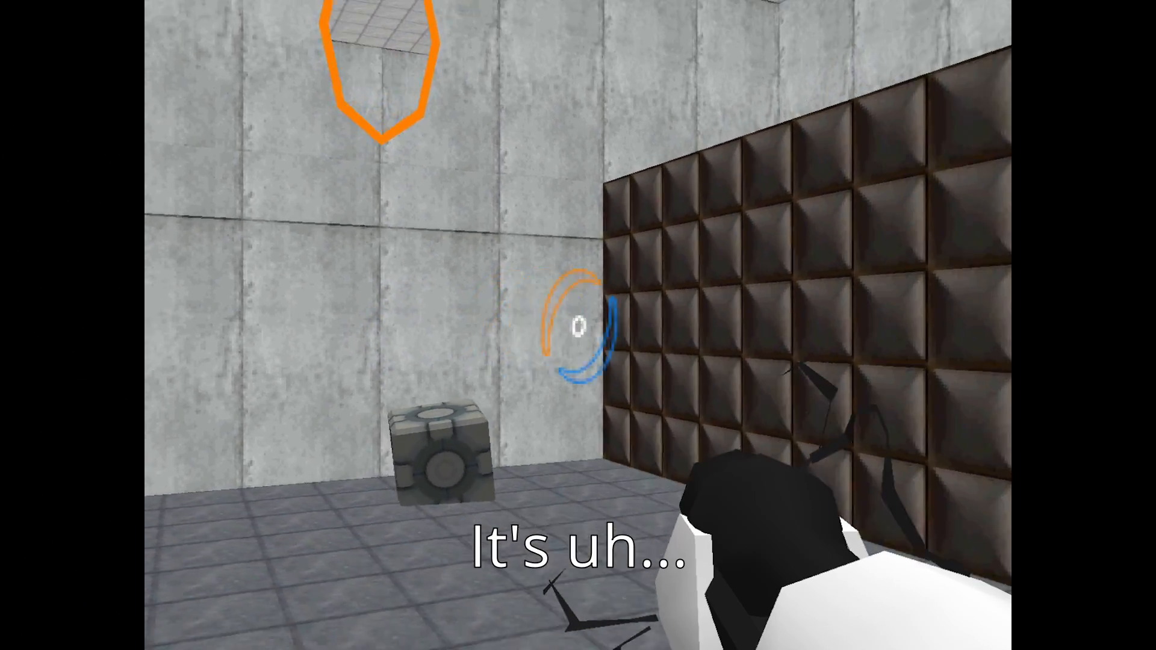
mouse_move(579, 325)
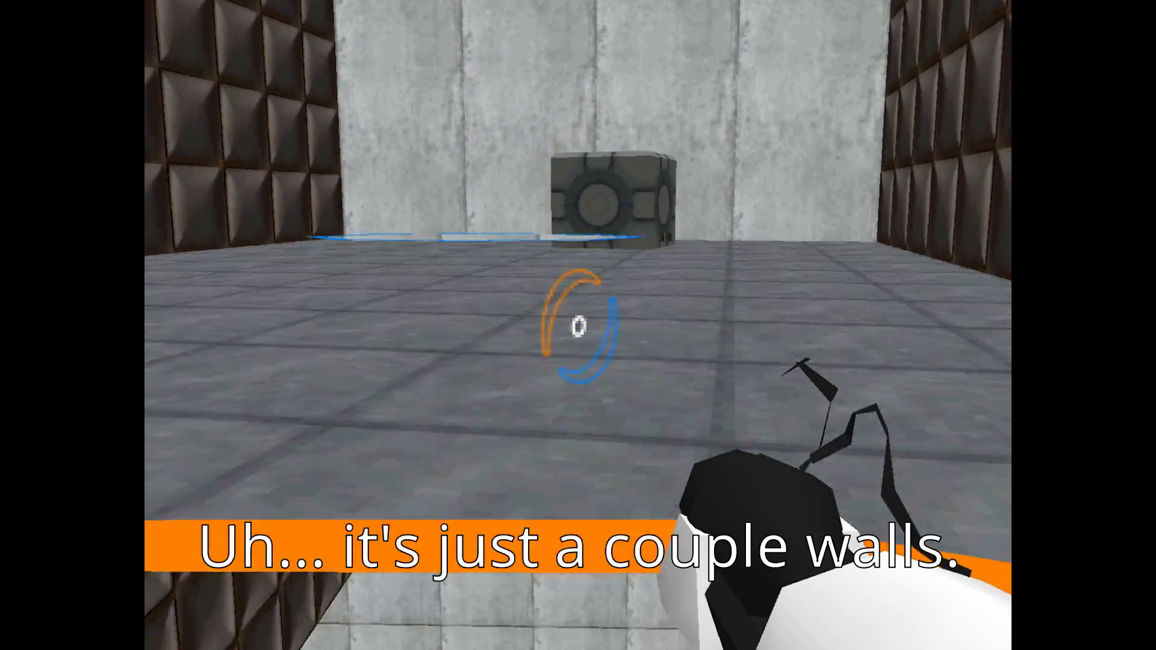
mouse_move(578, 325)
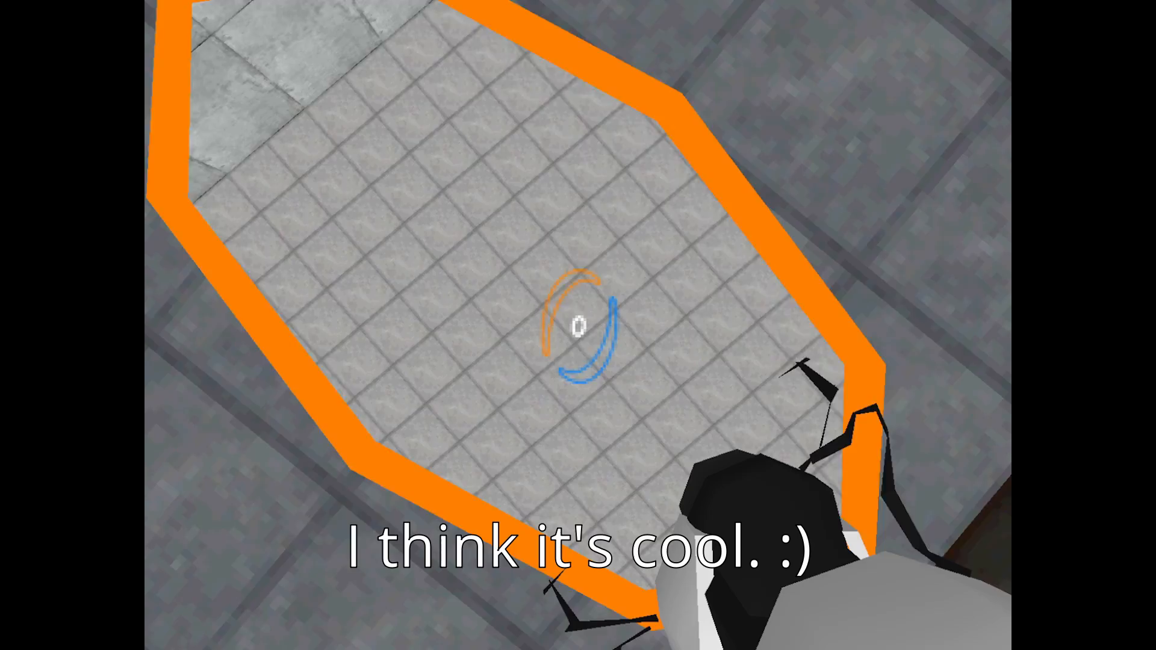
mouse_move(578, 325)
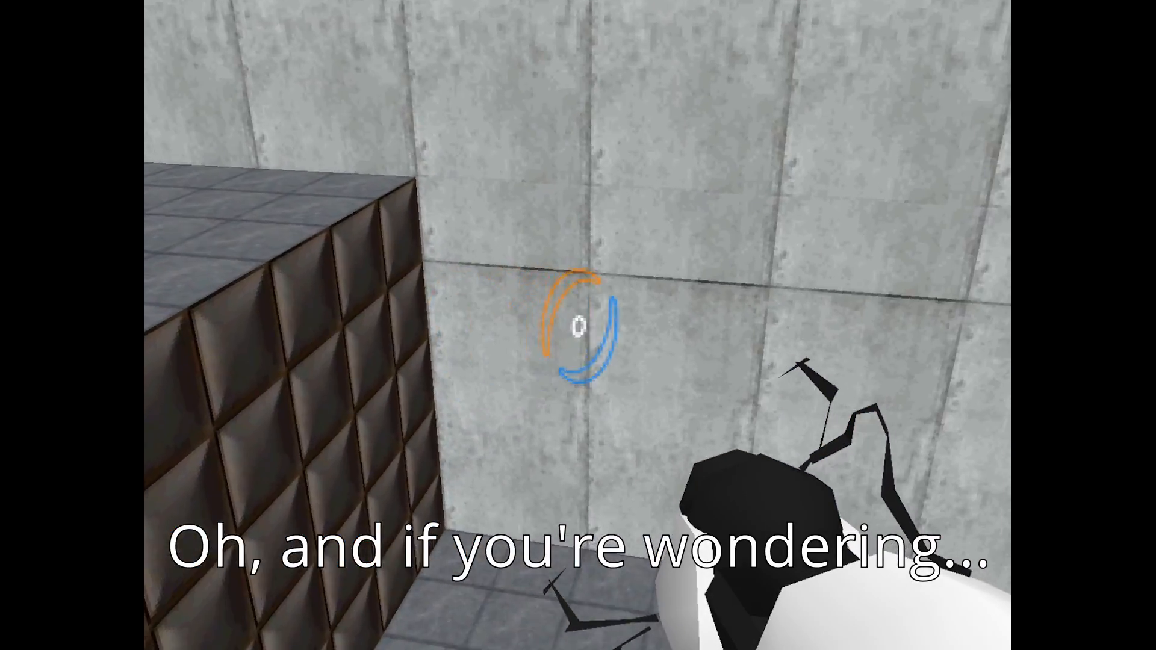